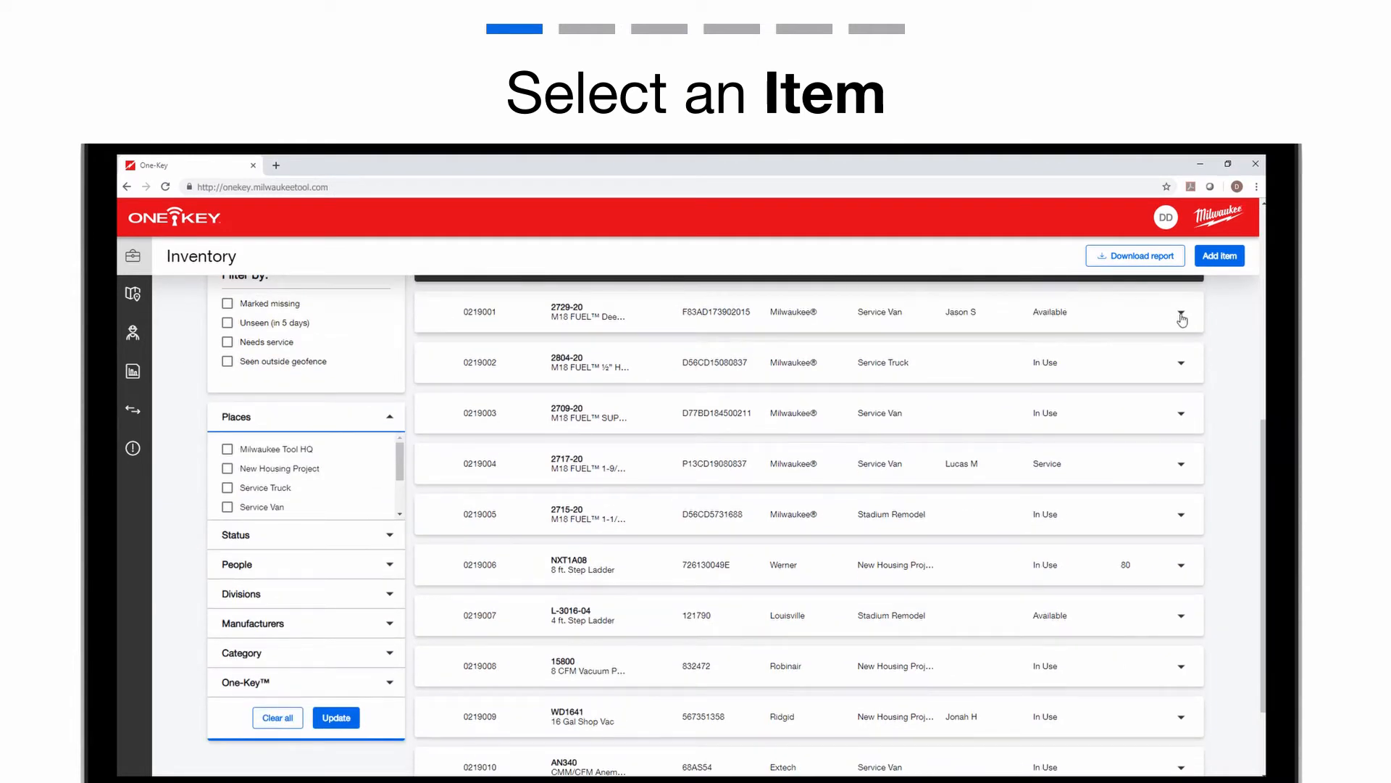
- Expand the 2729-20 M18 FUEL Deep Cut Band Saw row in the Inventory list
click(1182, 311)
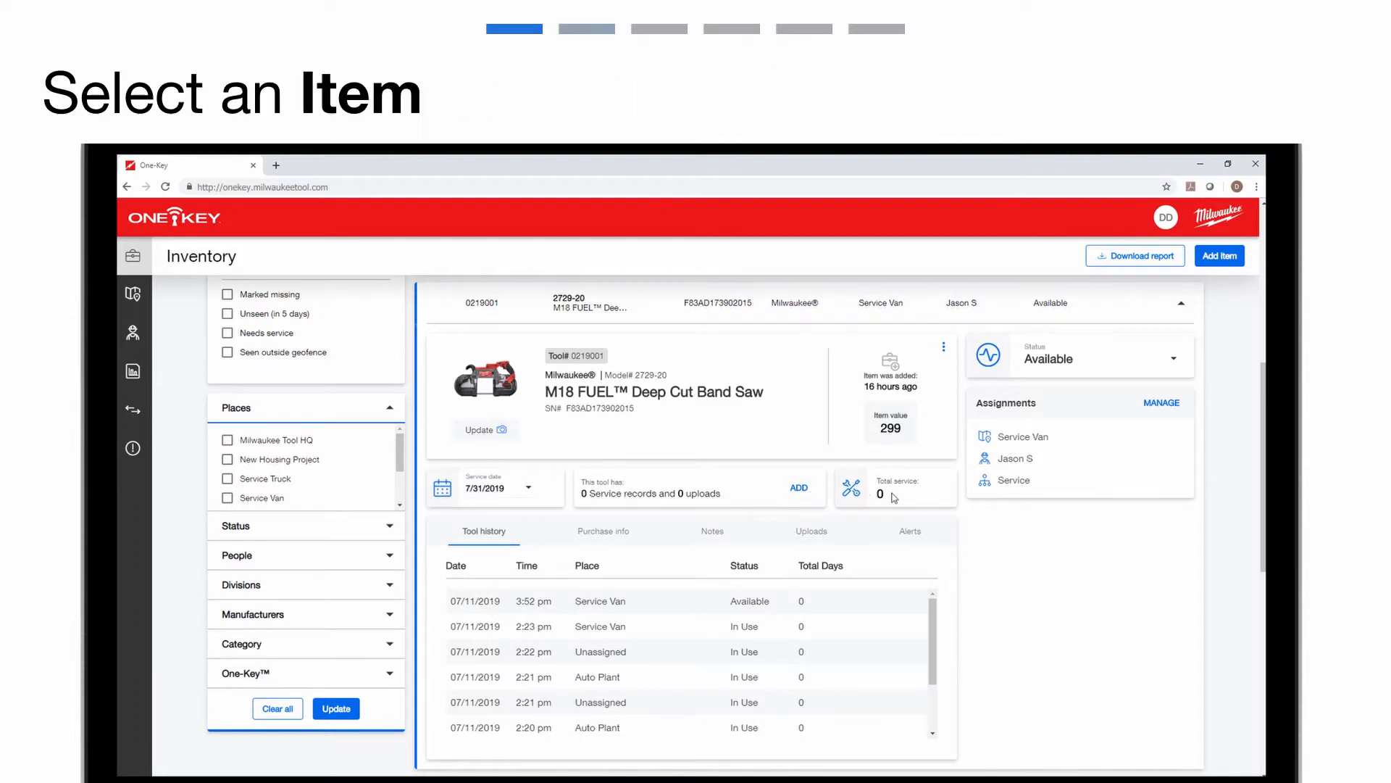
- Start a new service record for the band saw dated July 11, 2018
click(797, 486)
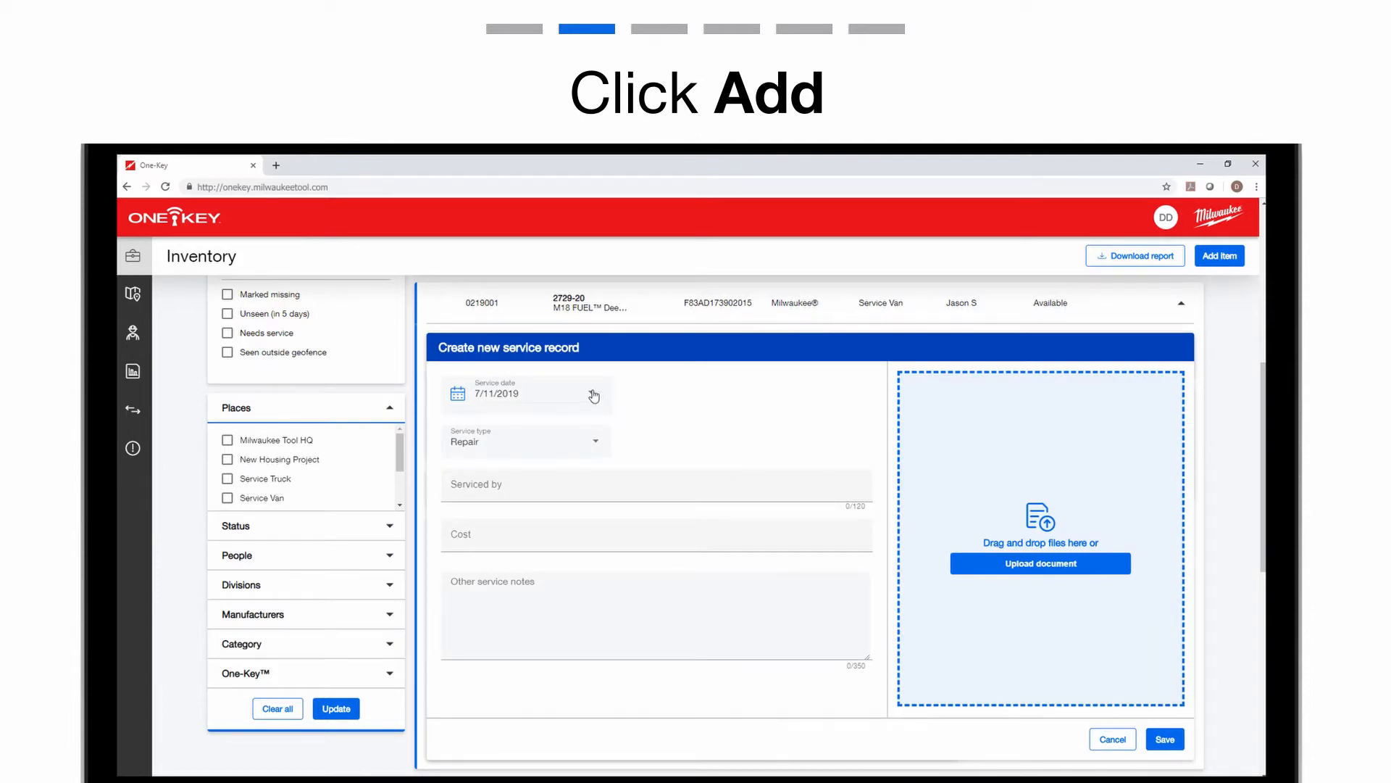
click(526, 393)
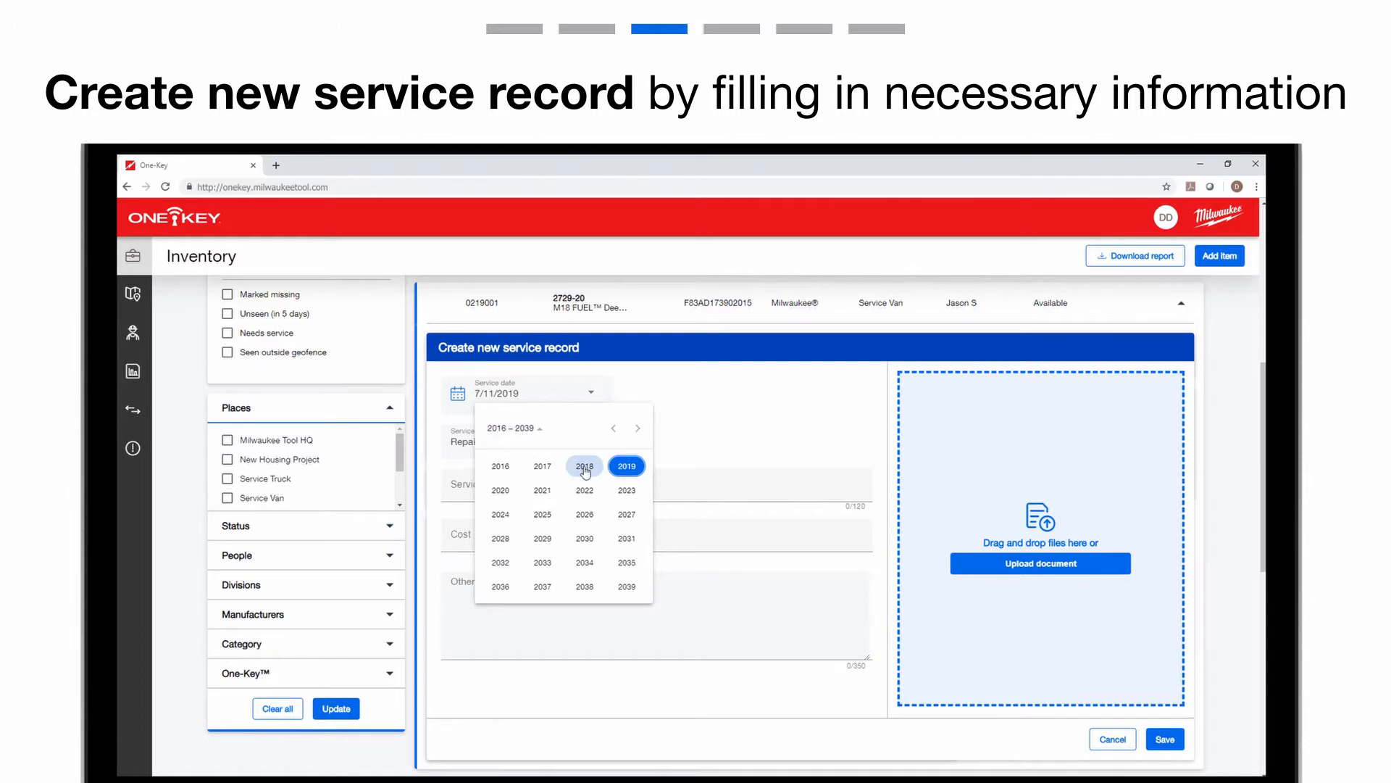
click(584, 466)
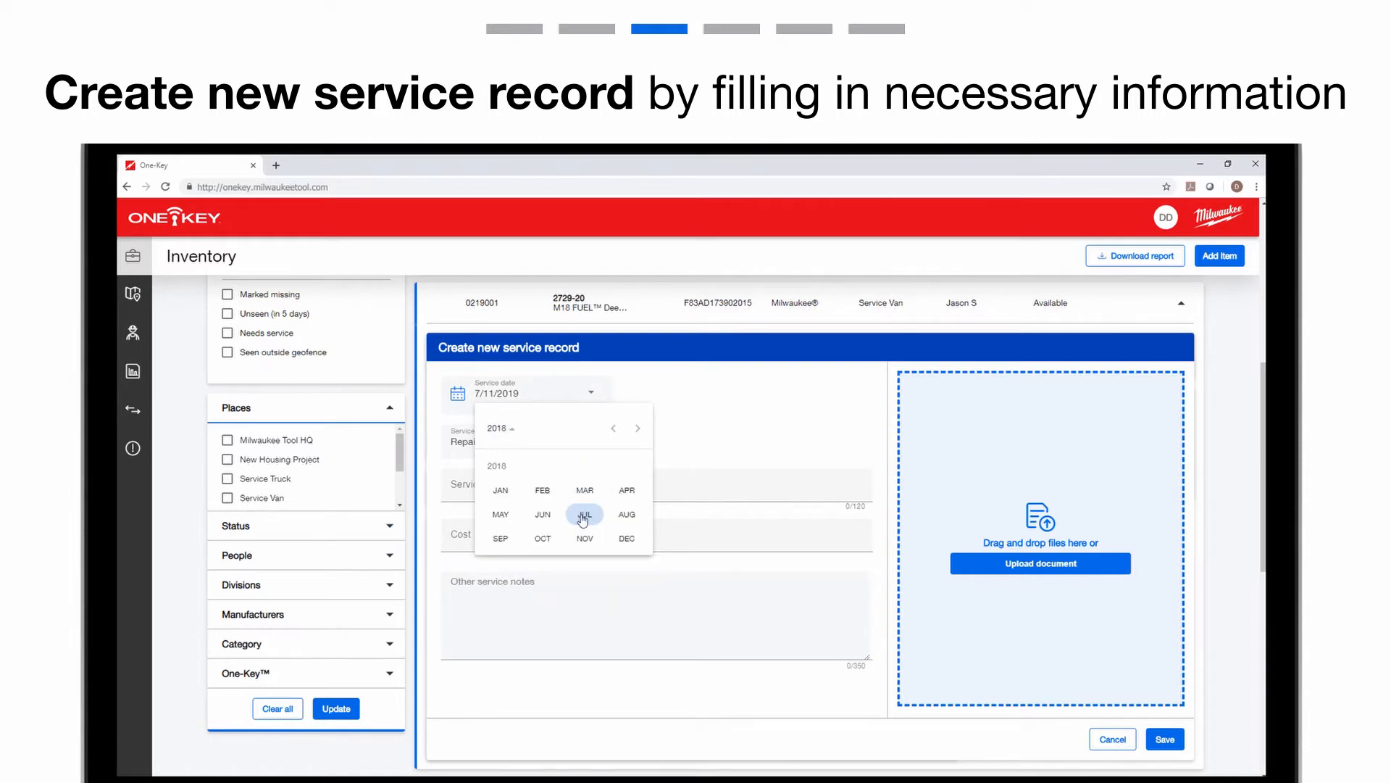
click(584, 516)
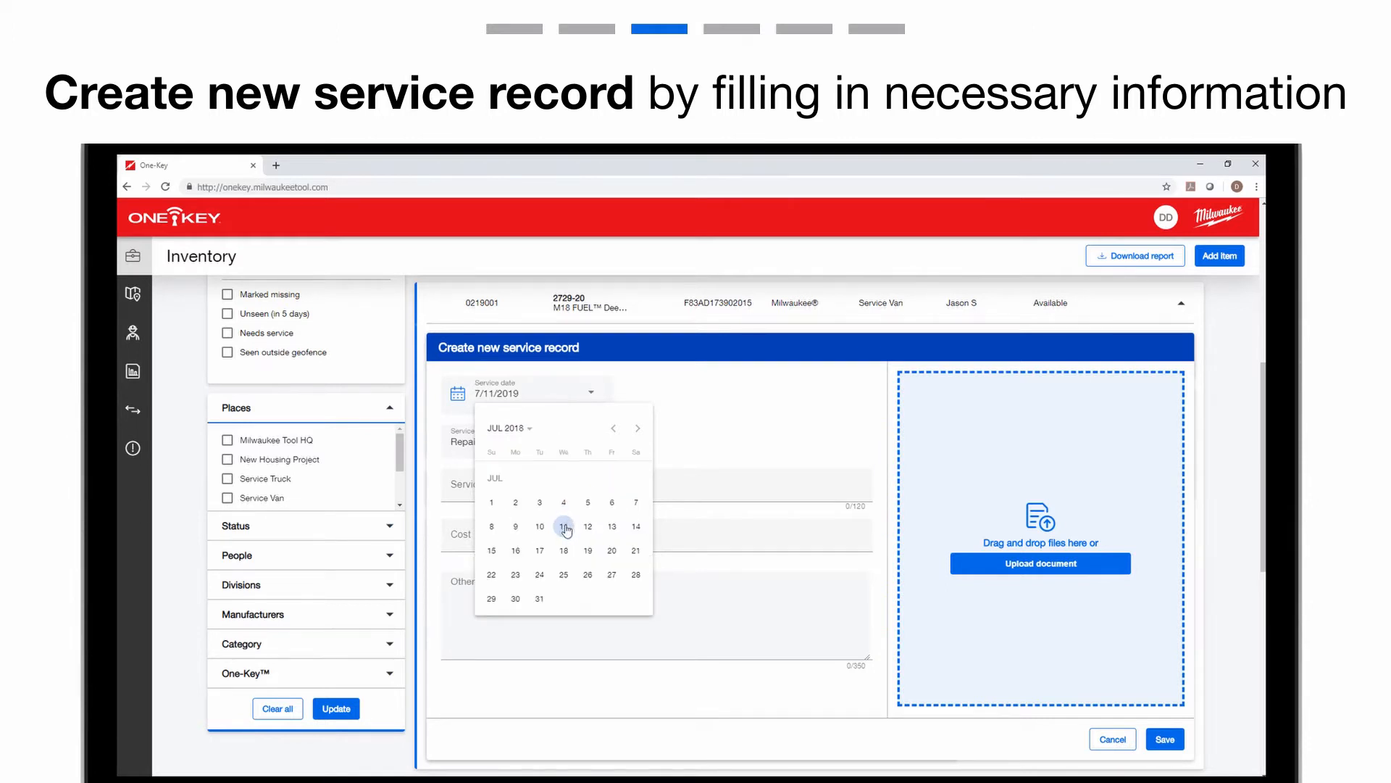
click(563, 524)
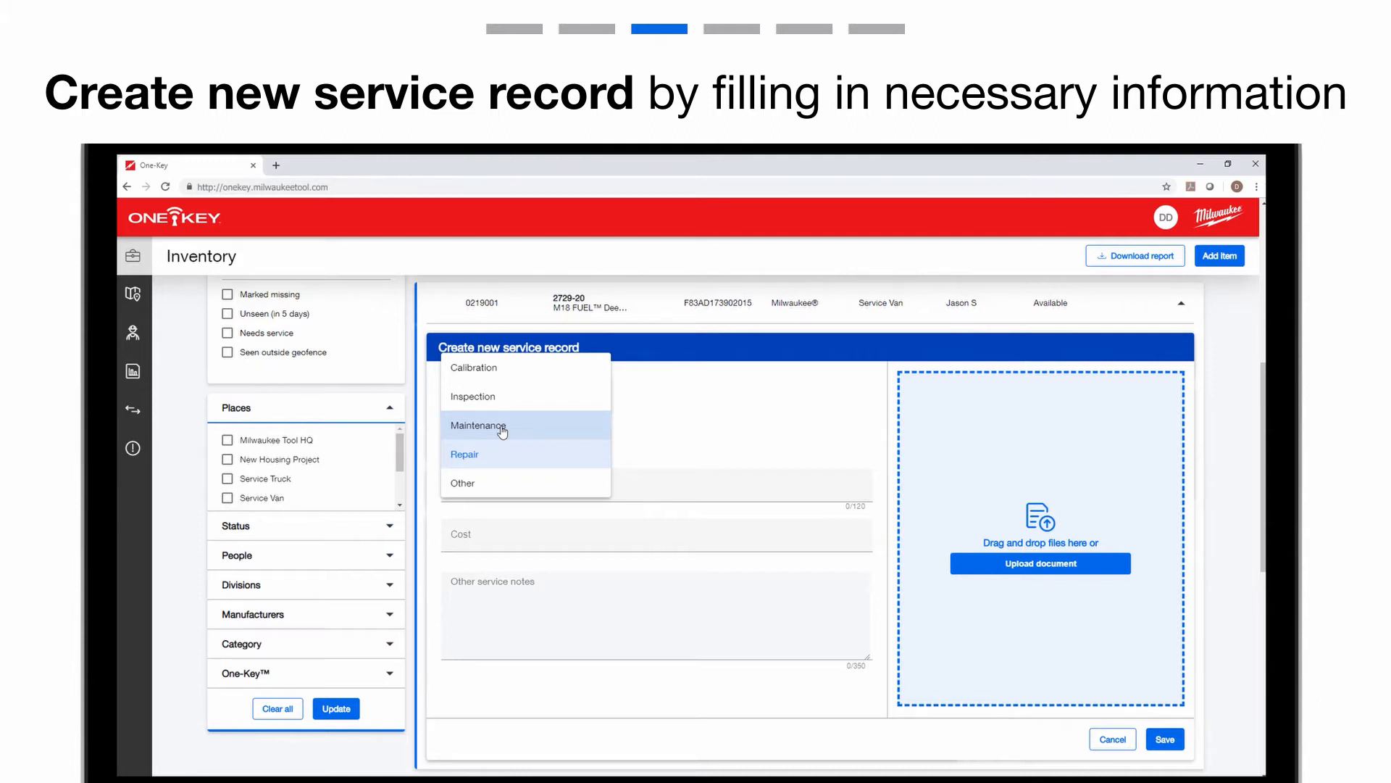
- Fill the record as Maintenance by Milwaukee Service Center, cost 15, notes 'General Maintenance'
click(480, 425)
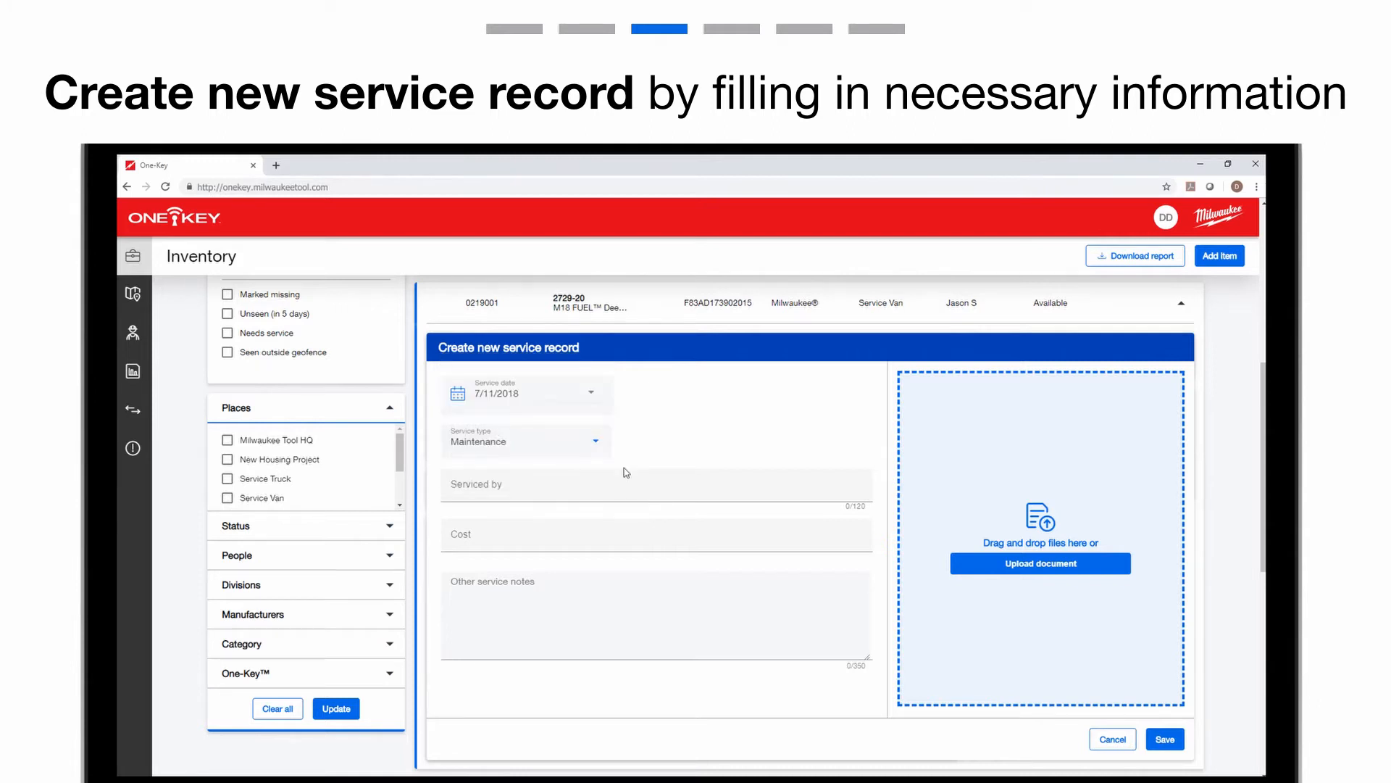
text(Milwaukee Service Center)
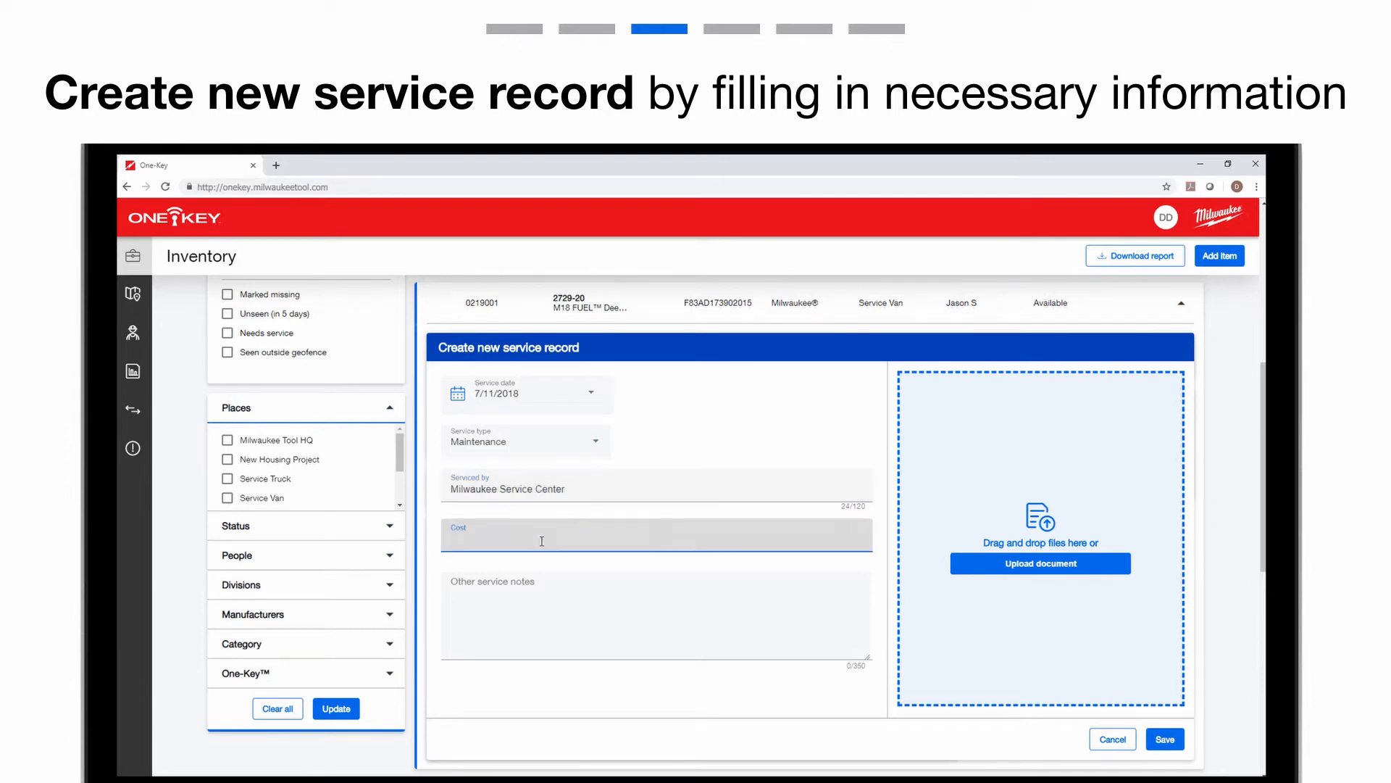
text(15)
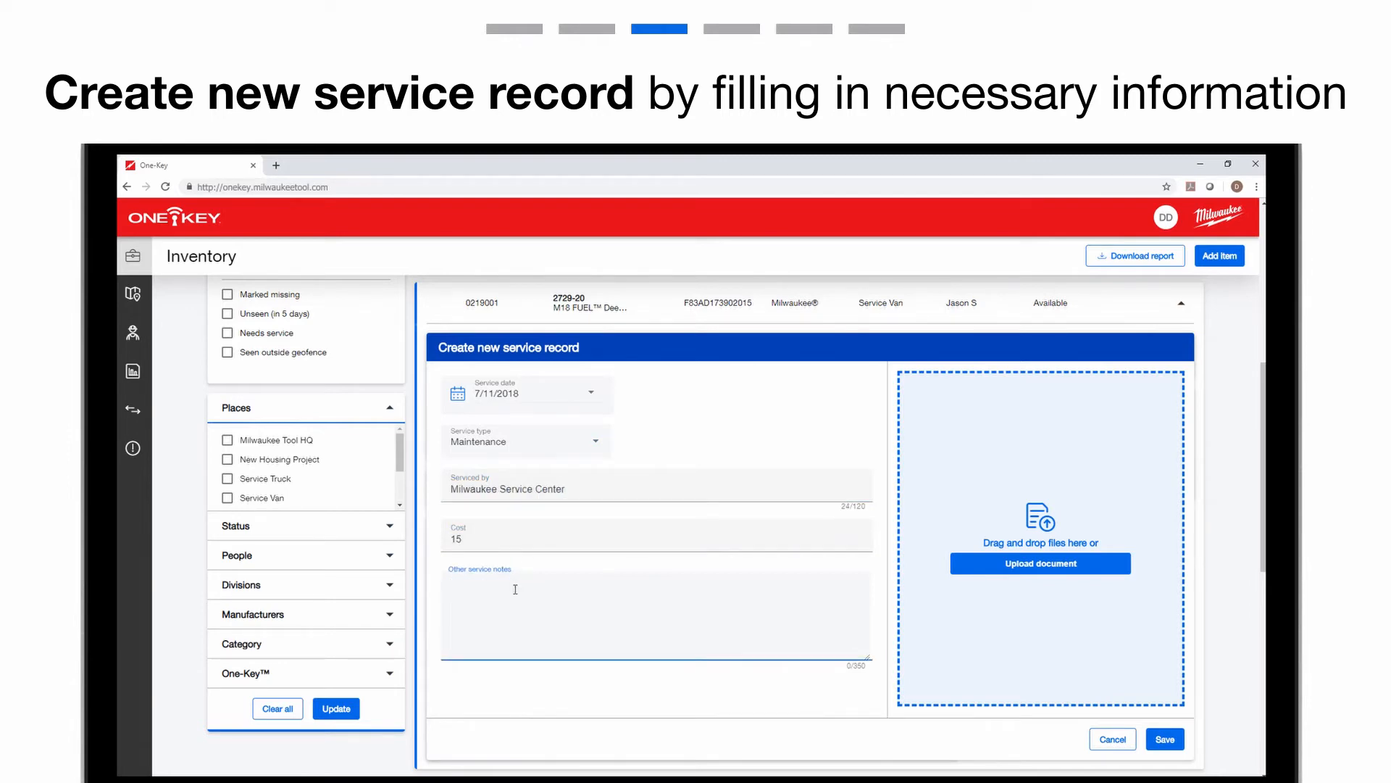
text(General Maintenance)
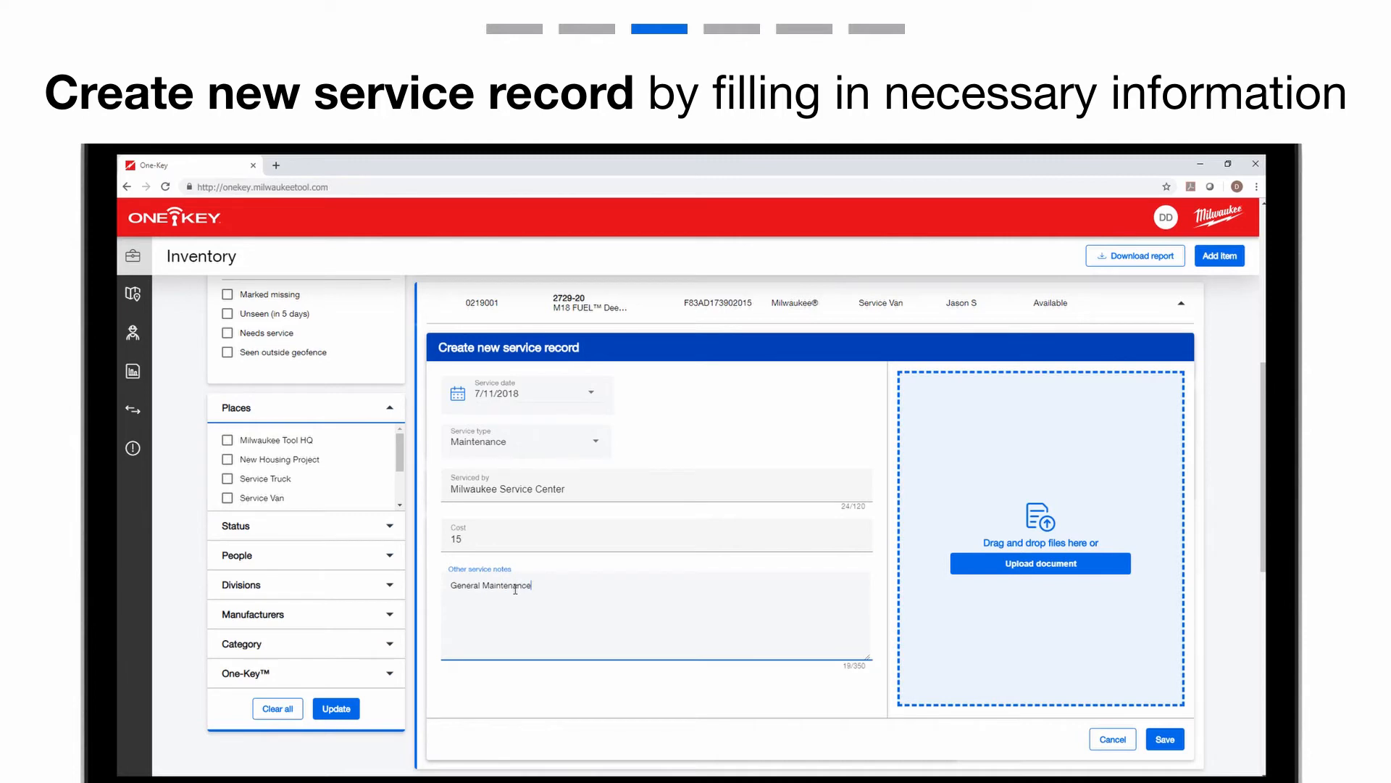
mouse_move(1051, 577)
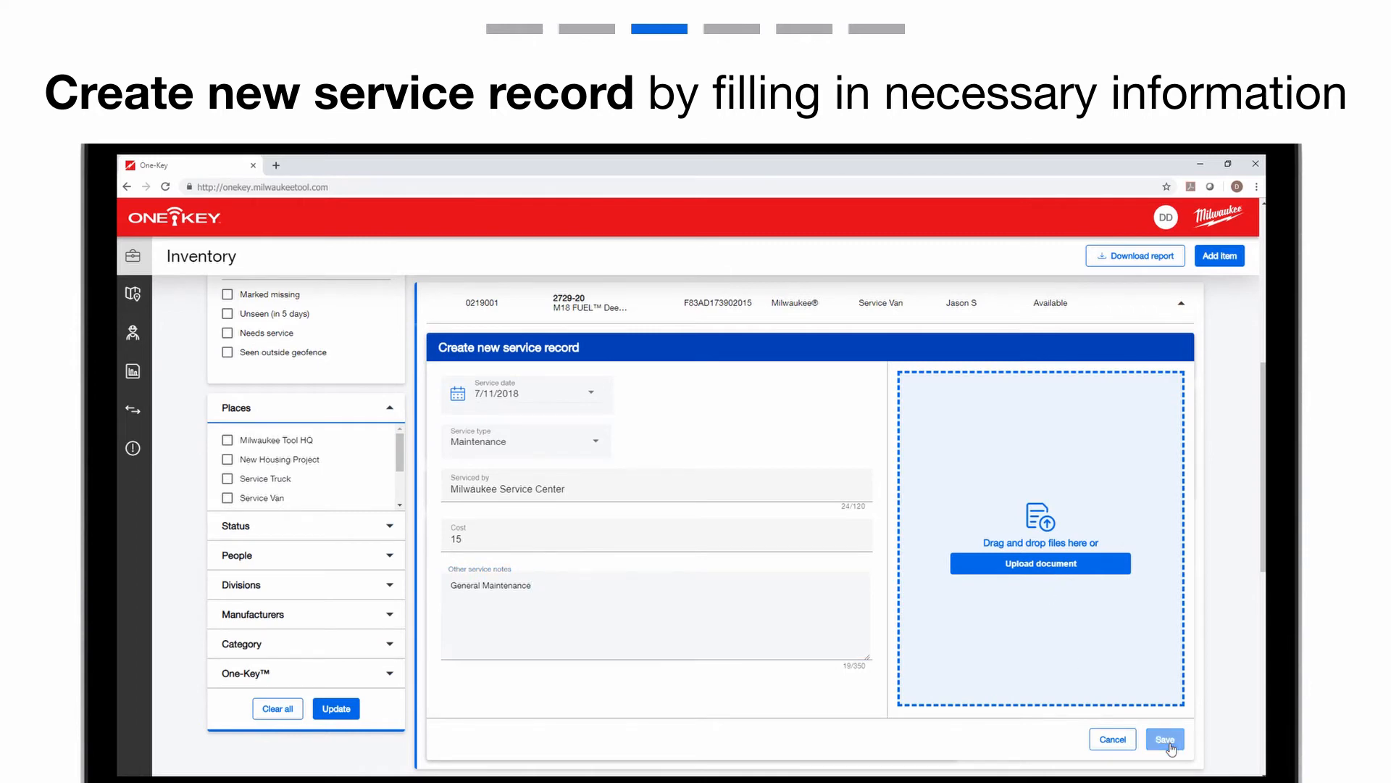
- Save the new service record so the band saw shows 1 record and total service 15
click(1166, 737)
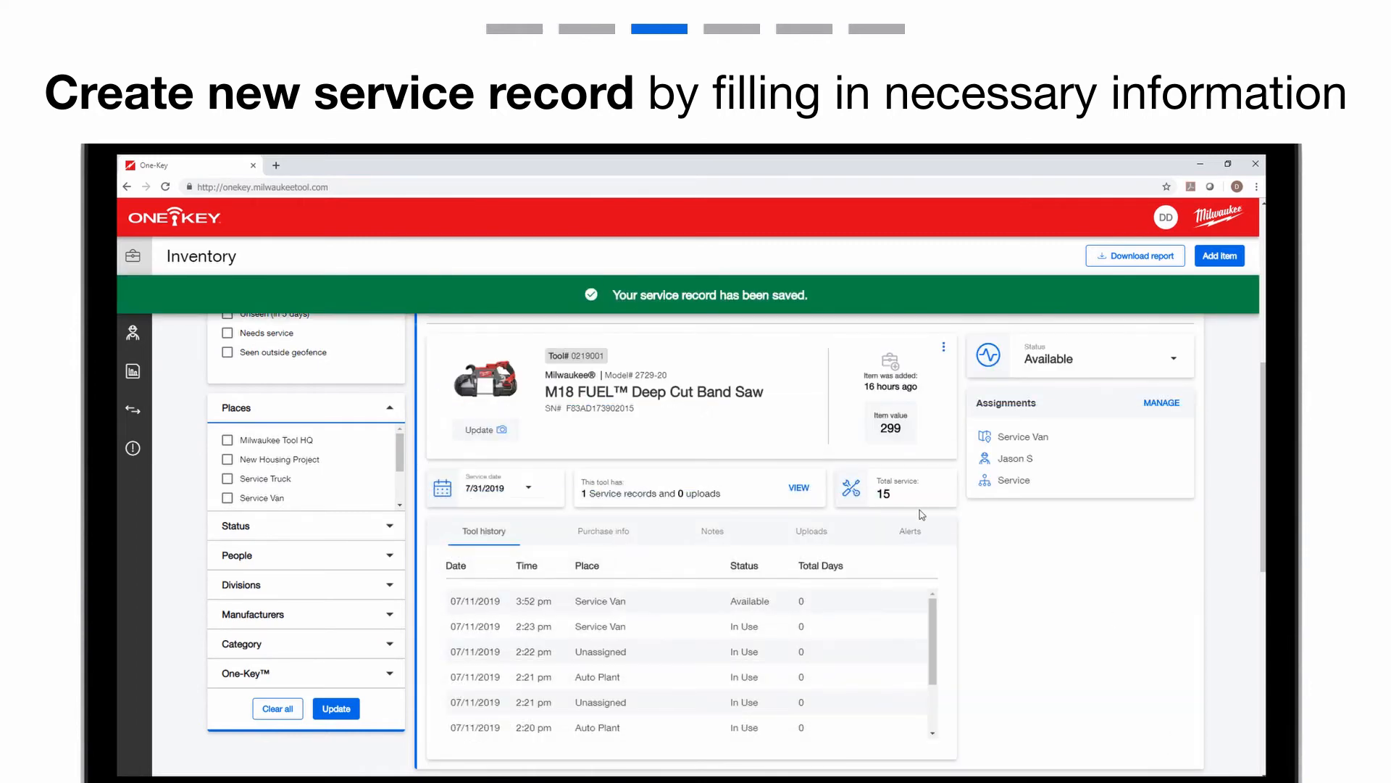
mouse_move(606, 509)
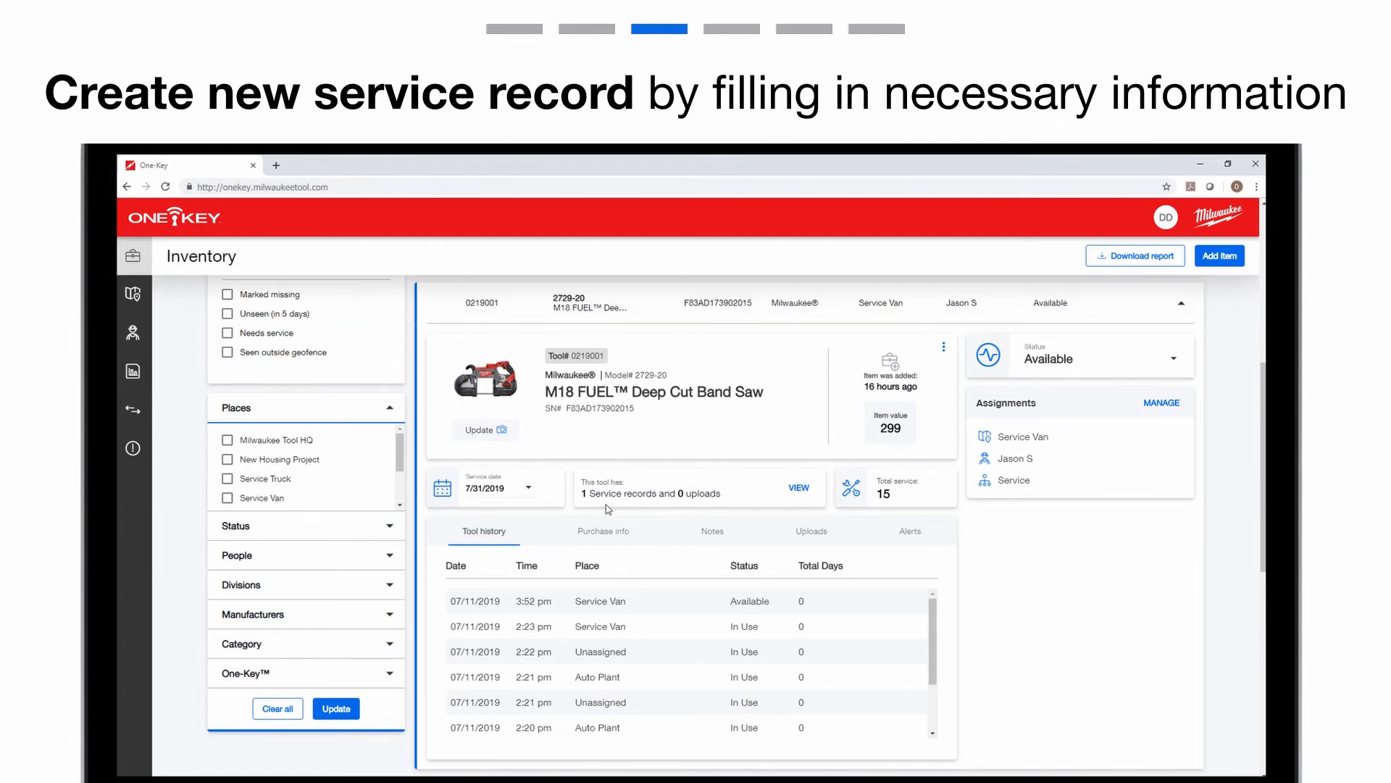
mouse_move(893, 503)
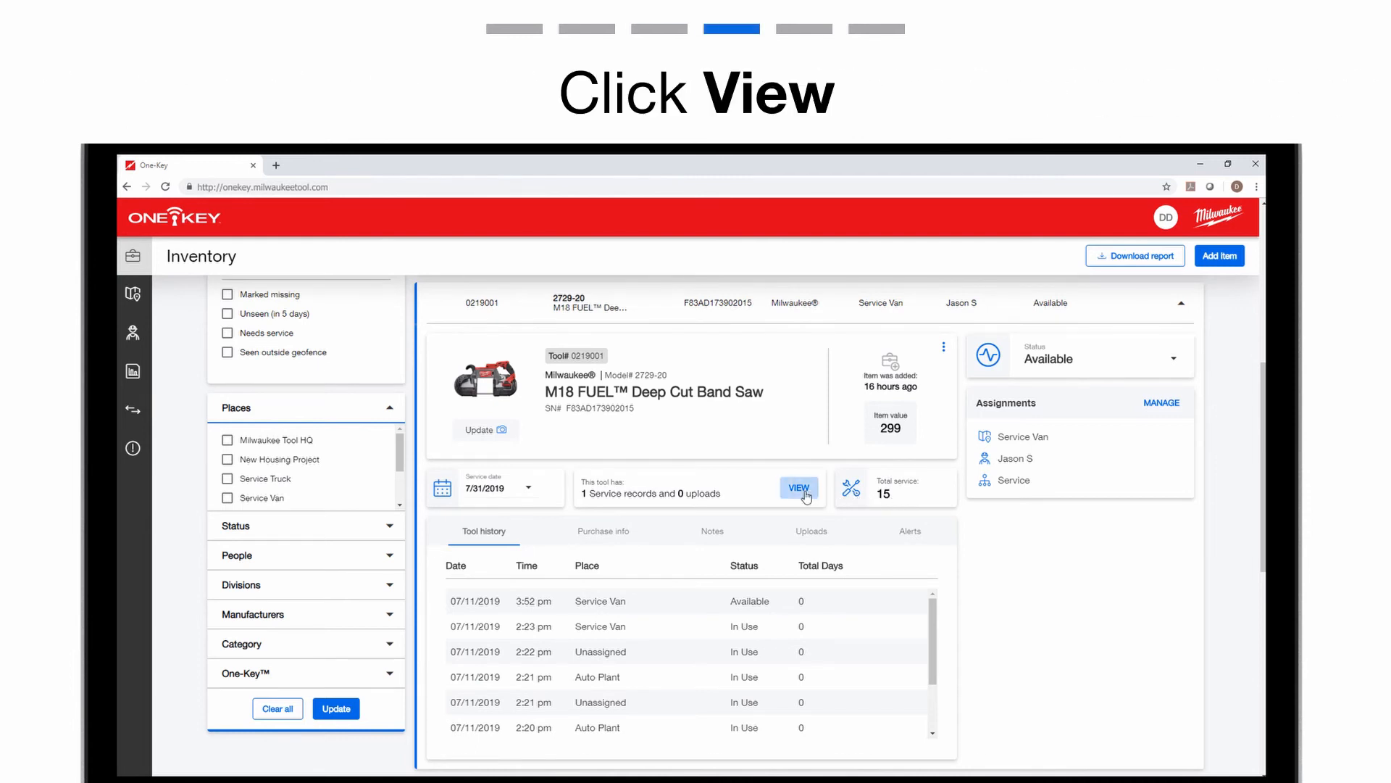
- View the band saw's service records and reveal Edit/Delete for the 07/11/2018 Maintenance record
click(797, 488)
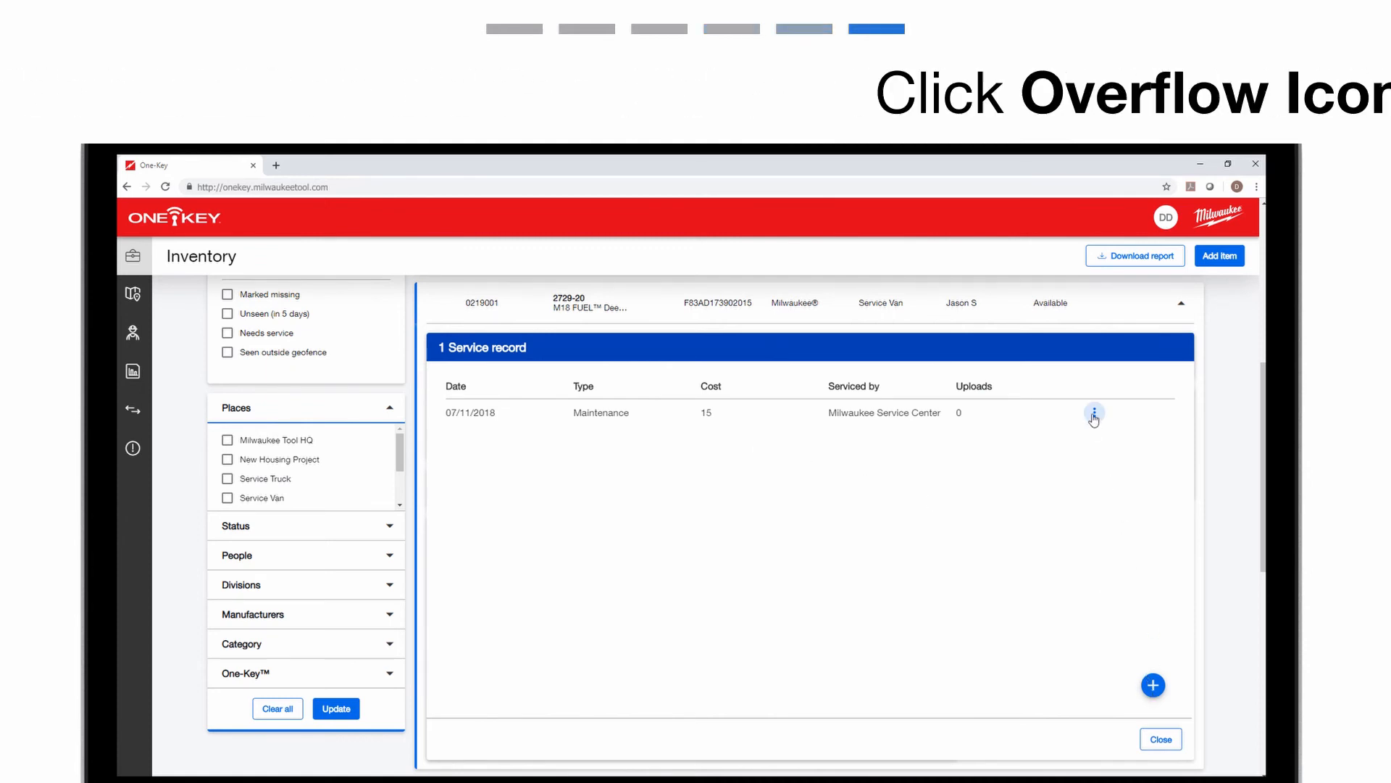
click(1093, 413)
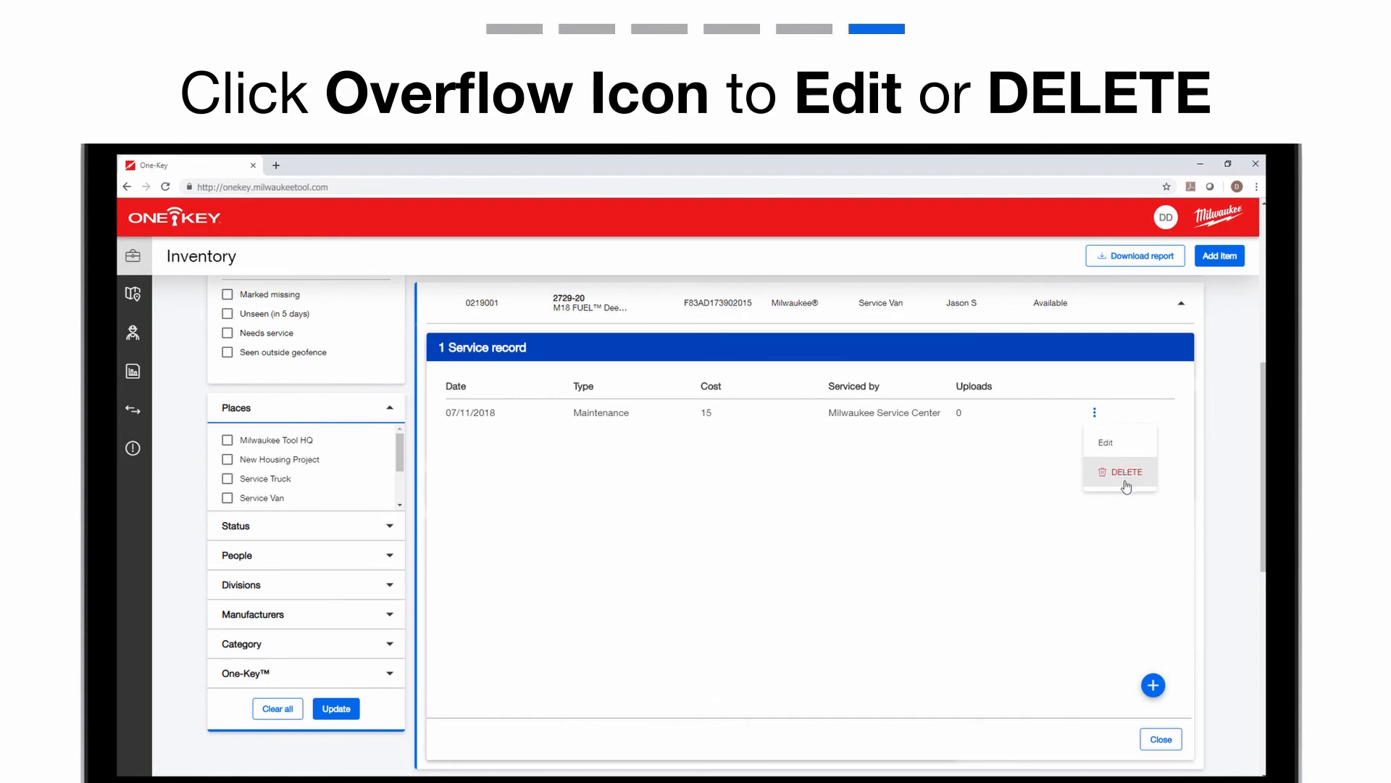